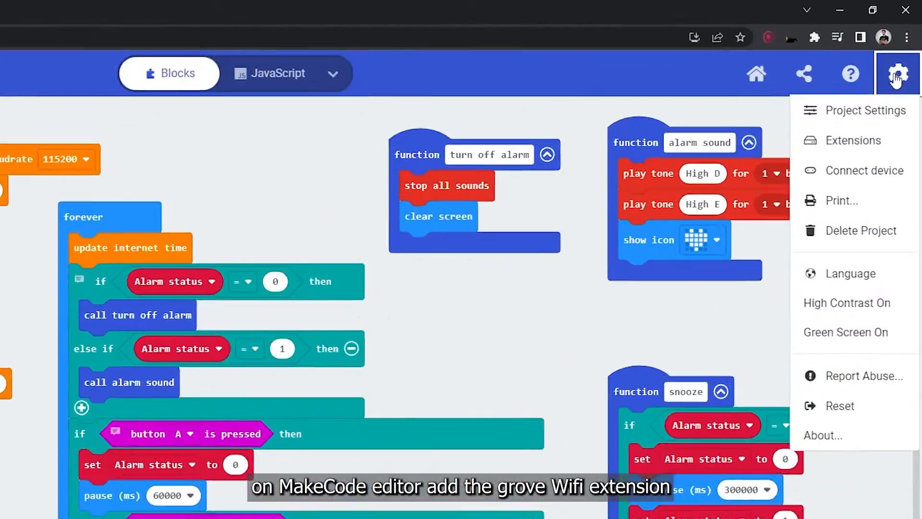
- Open the extensions gallery to find Cytron's ESP8266 WiFi module extension
click(854, 140)
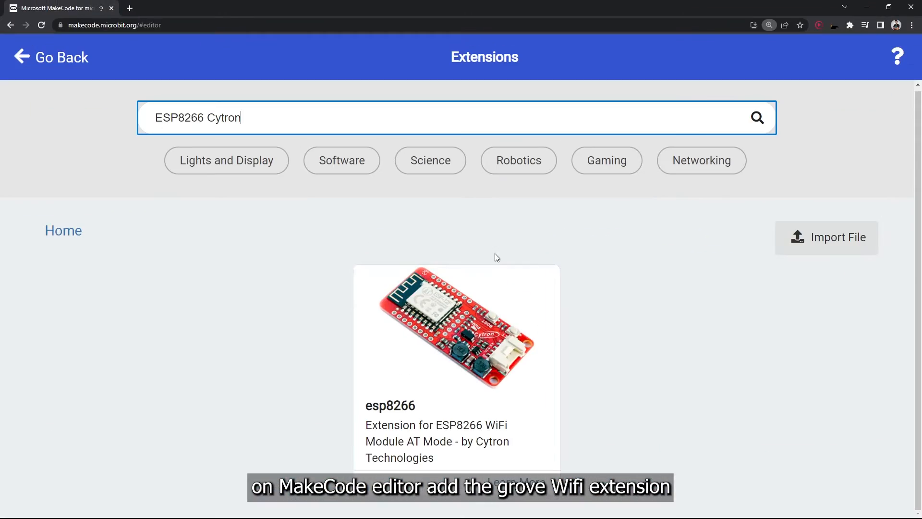